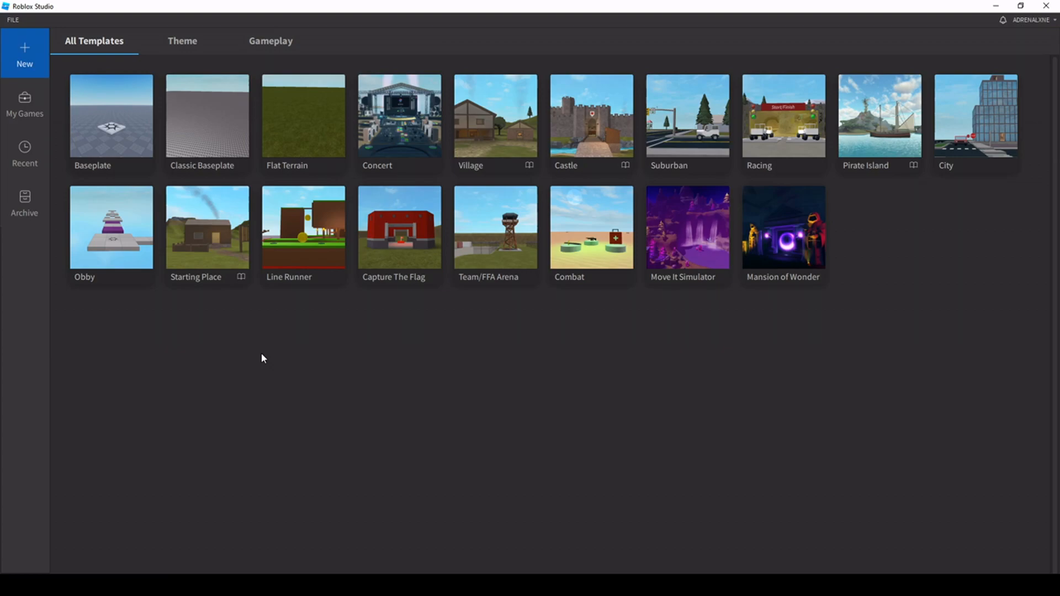
mouse_move(699, 292)
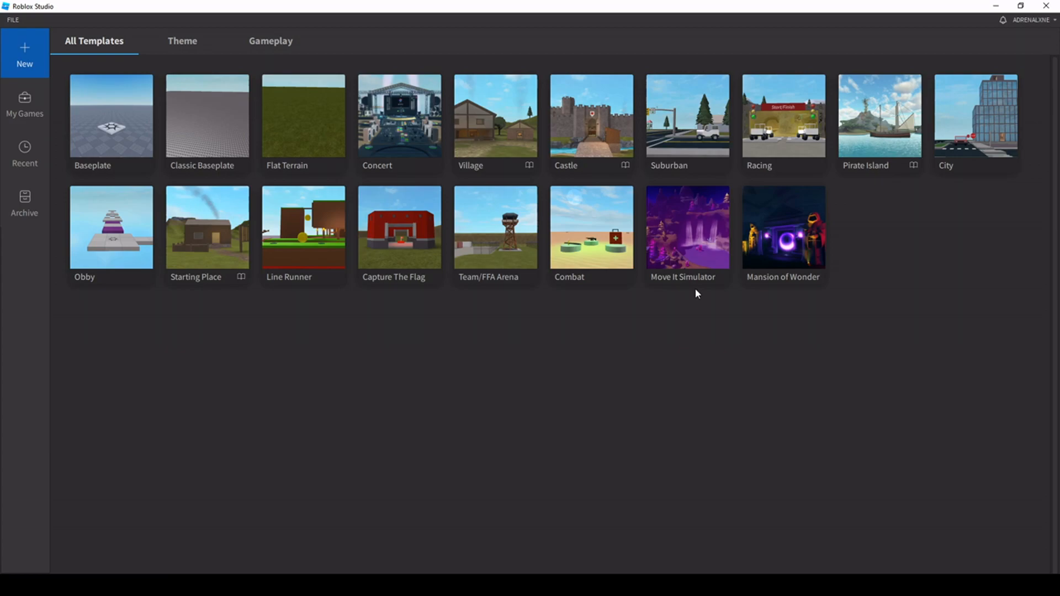
mouse_move(140, 296)
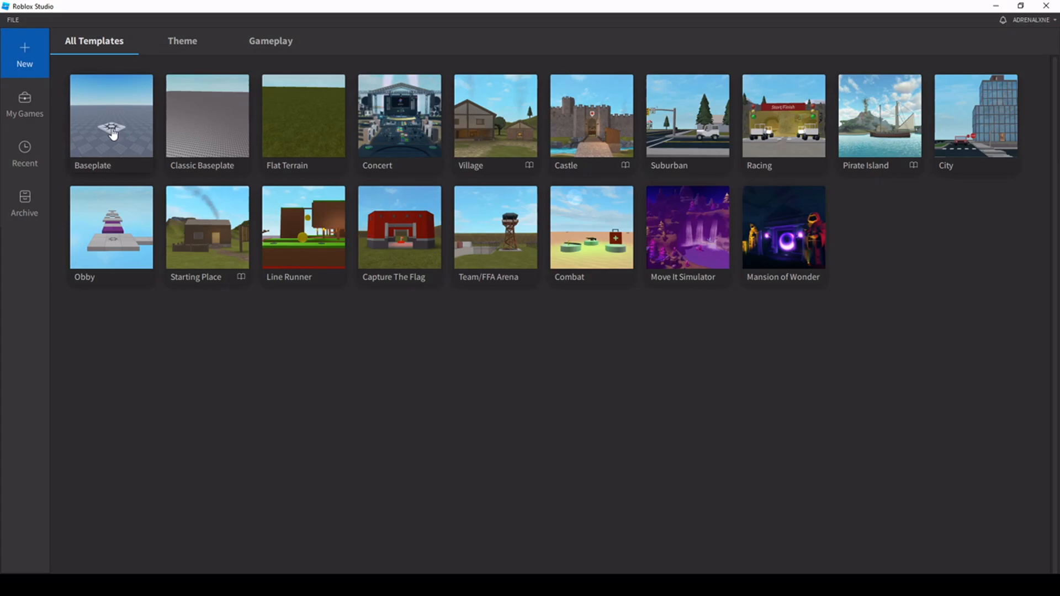
- Create a new place from the Baseplate template
click(111, 115)
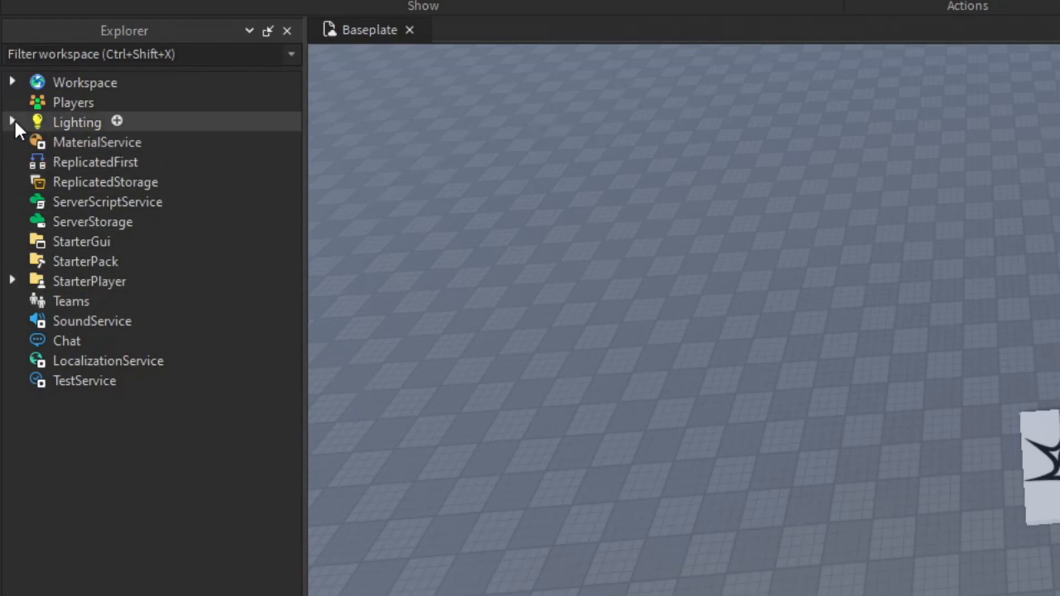
- Expand Lighting, Workspace and SpawnLocation in Explorer to reveal their child objects
click(11, 122)
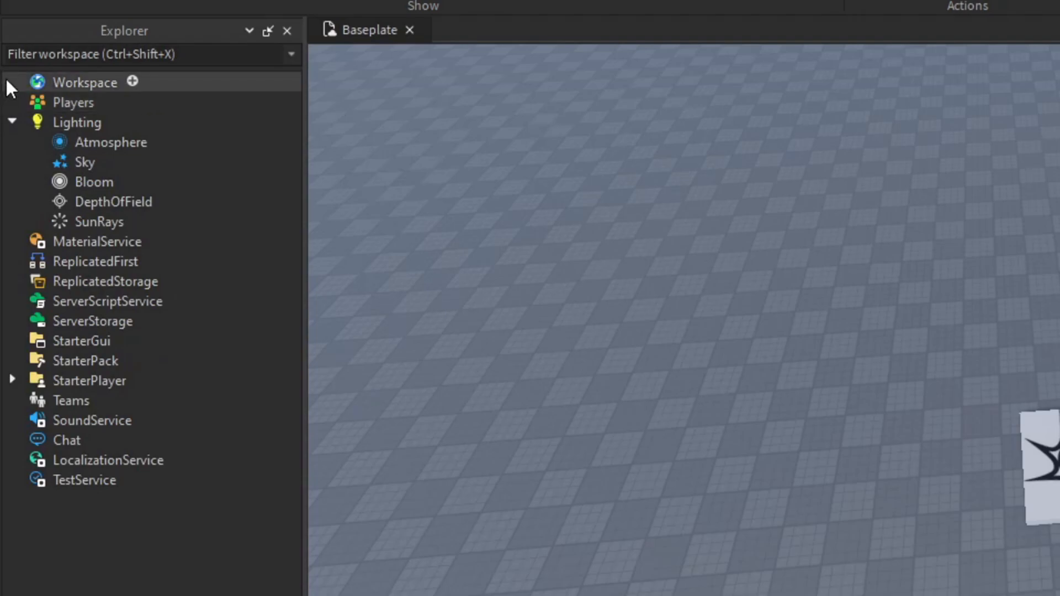
click(11, 82)
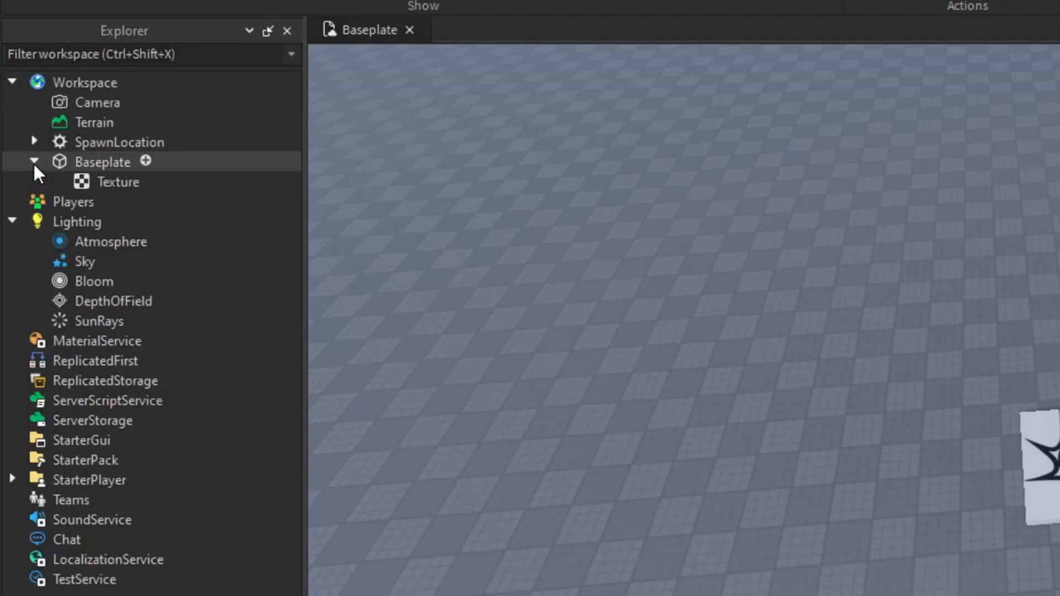
click(34, 142)
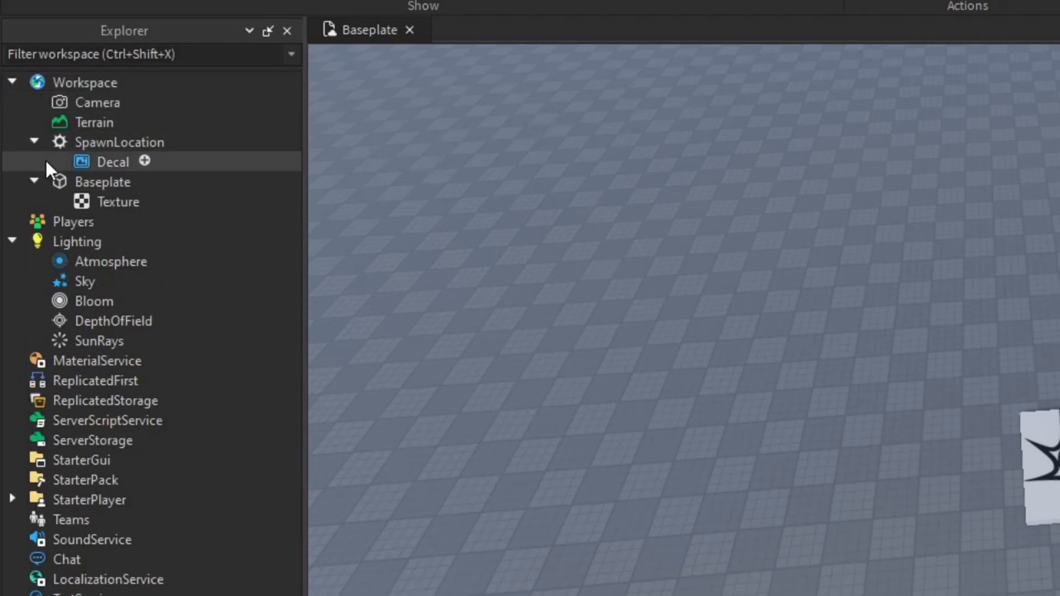
mouse_move(73, 221)
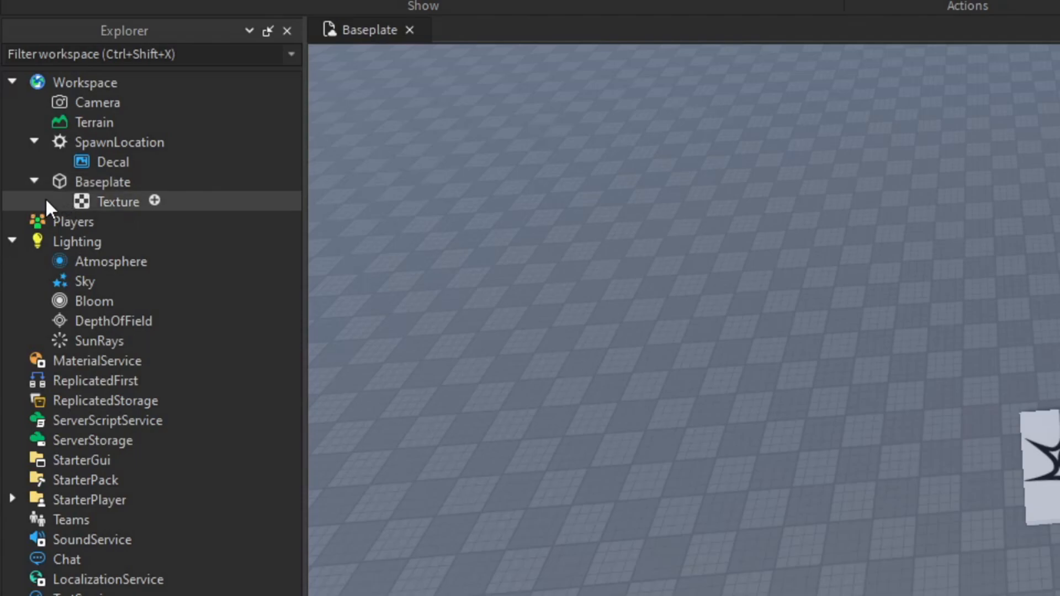
- Collapse Baseplate so its Texture child is hidden, leaving Workspace selected
click(102, 181)
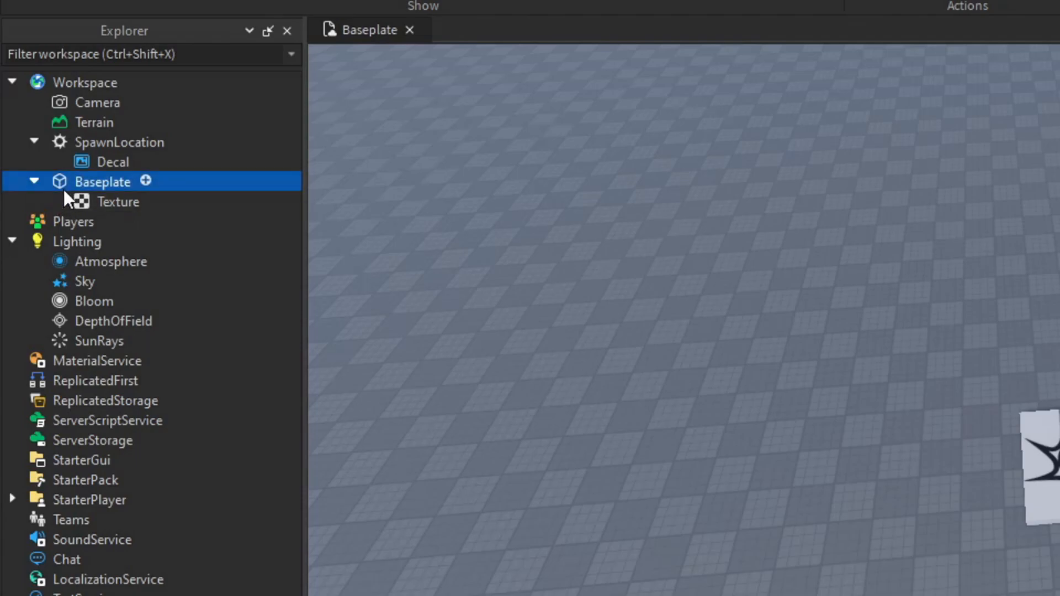
click(85, 82)
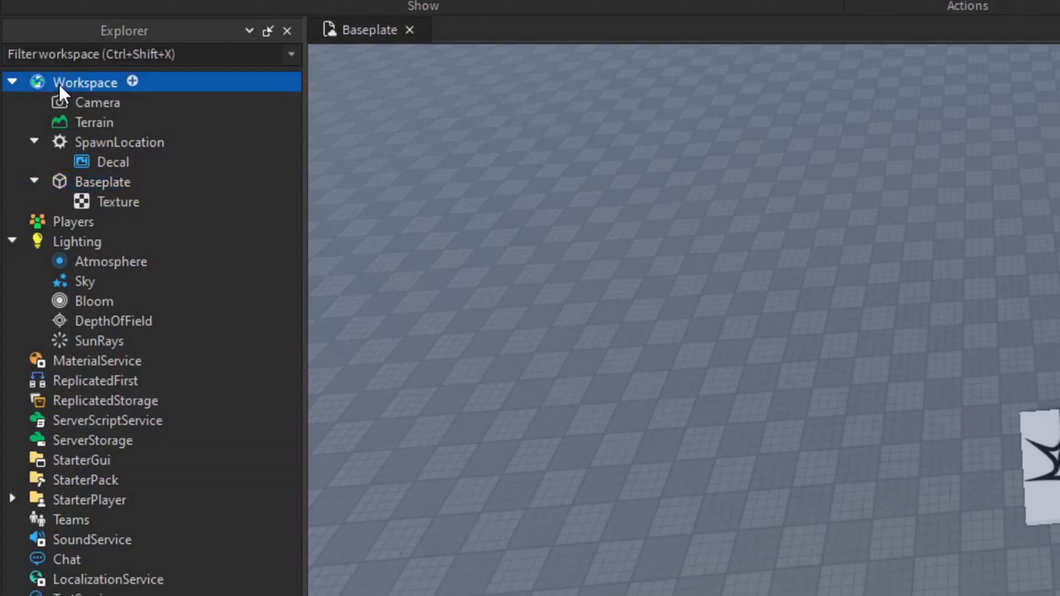
click(101, 181)
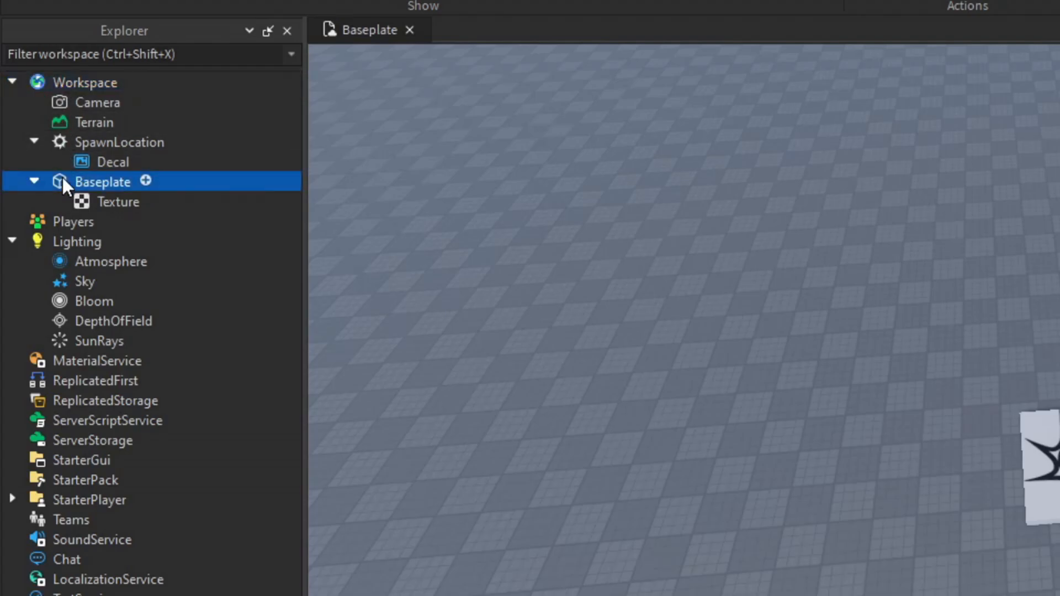
click(32, 181)
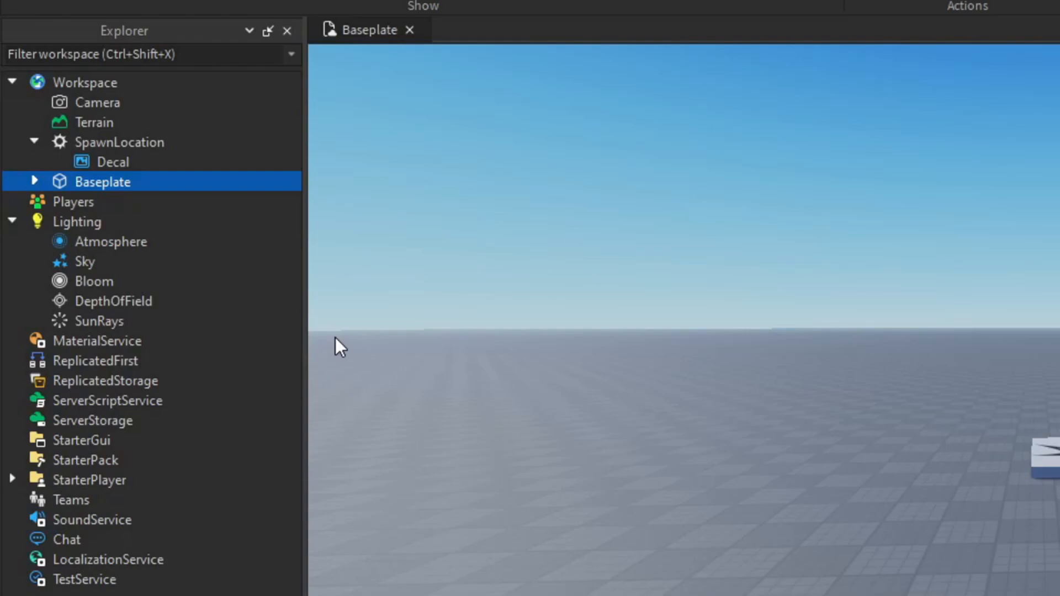
mouse_move(83, 86)
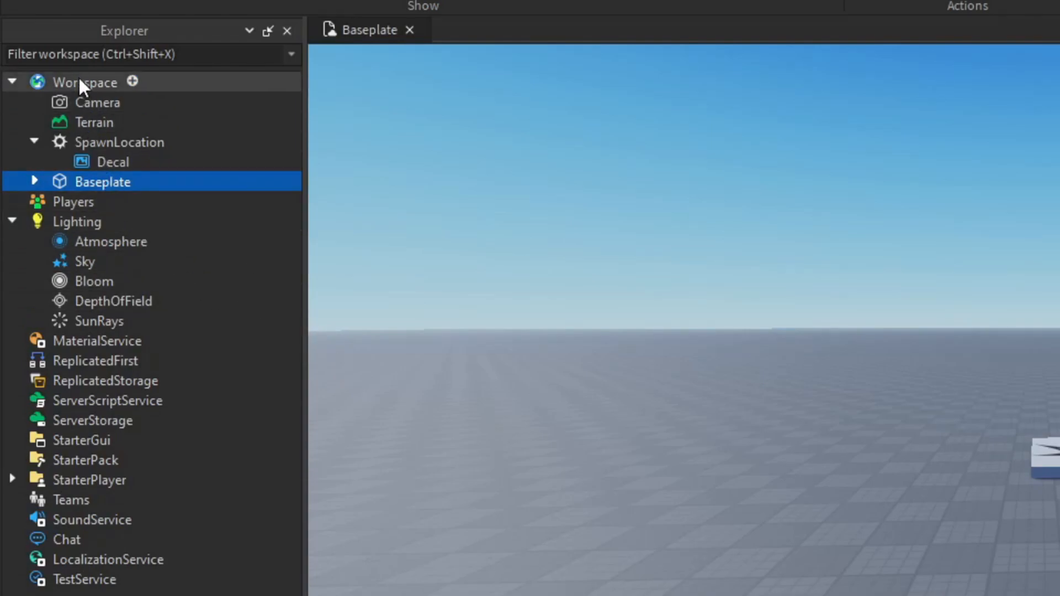
click(84, 81)
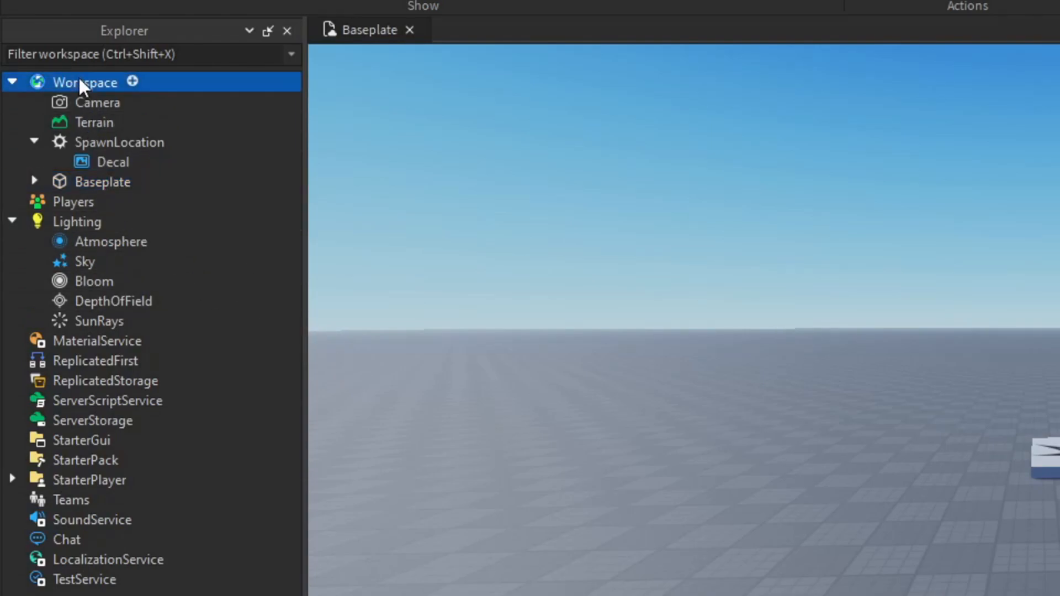
mouse_move(73, 201)
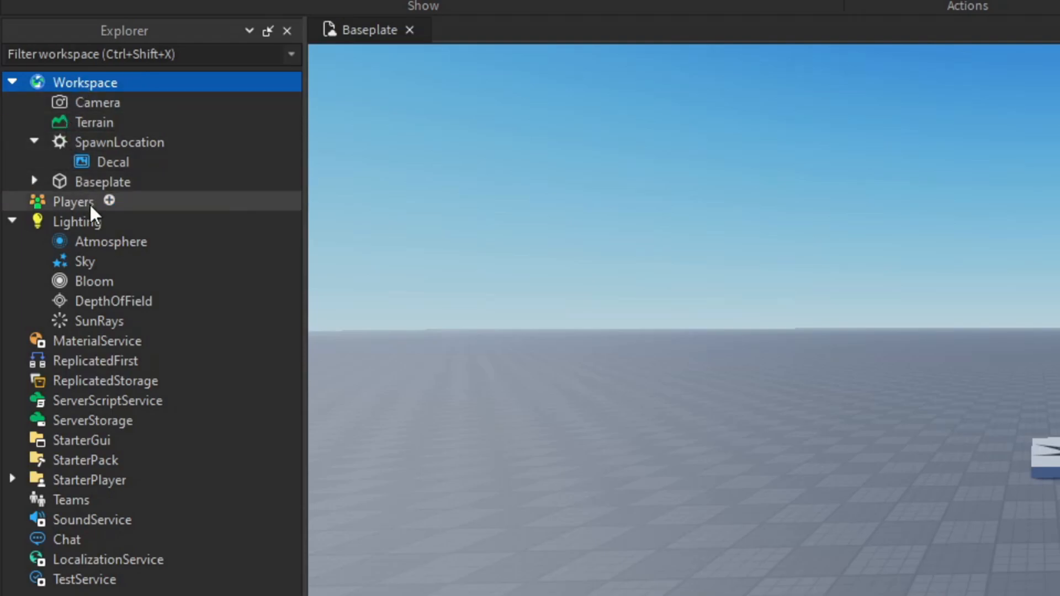
mouse_move(86, 186)
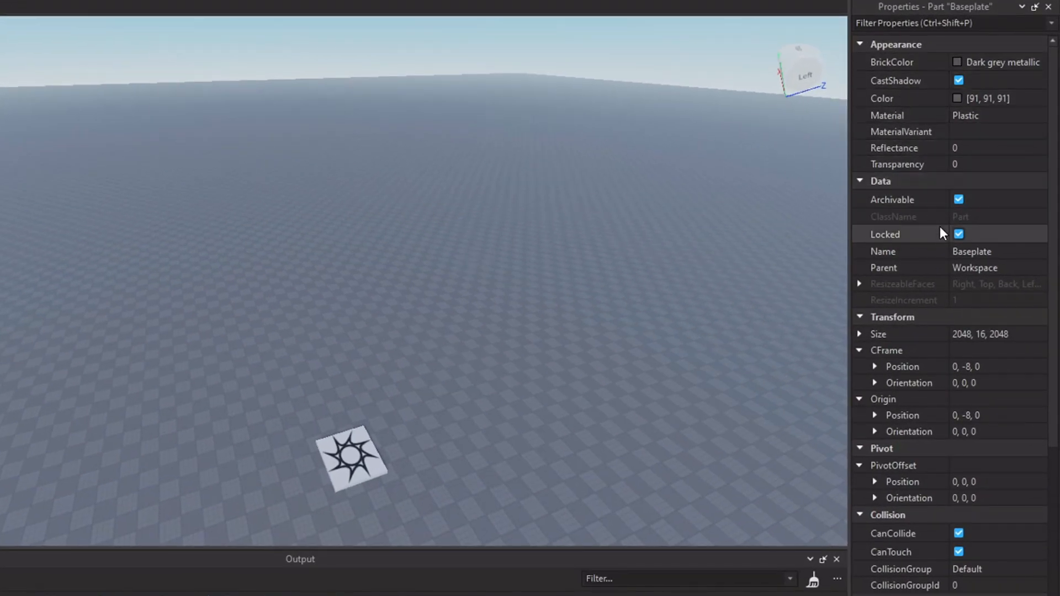
- Set Baseplate's Color to an olive shade (91, 89, 16) via the Select Color picker
scroll(down, 3)
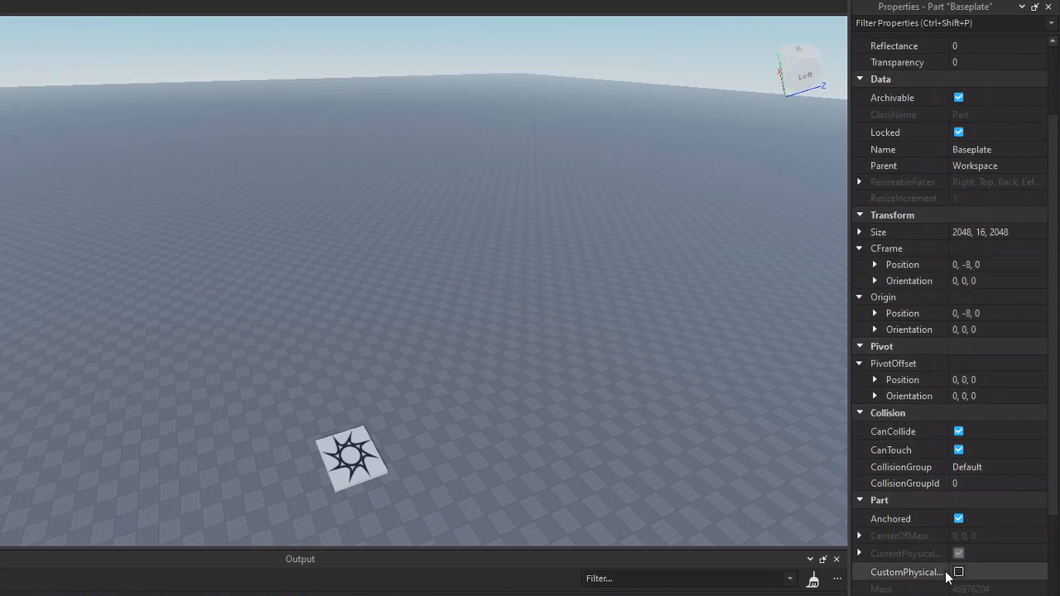
scroll(up, 3)
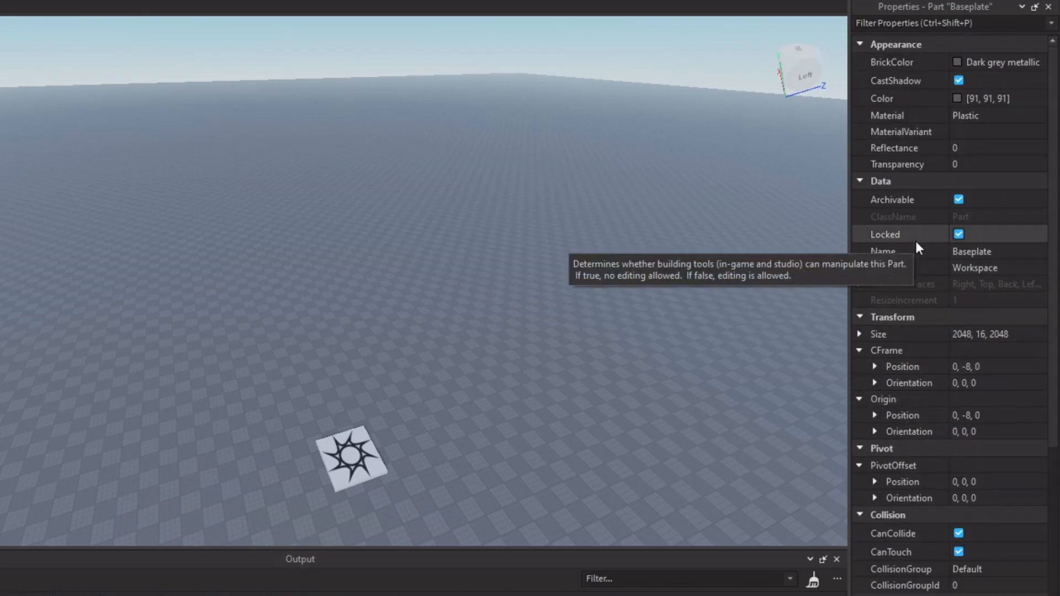
click(958, 99)
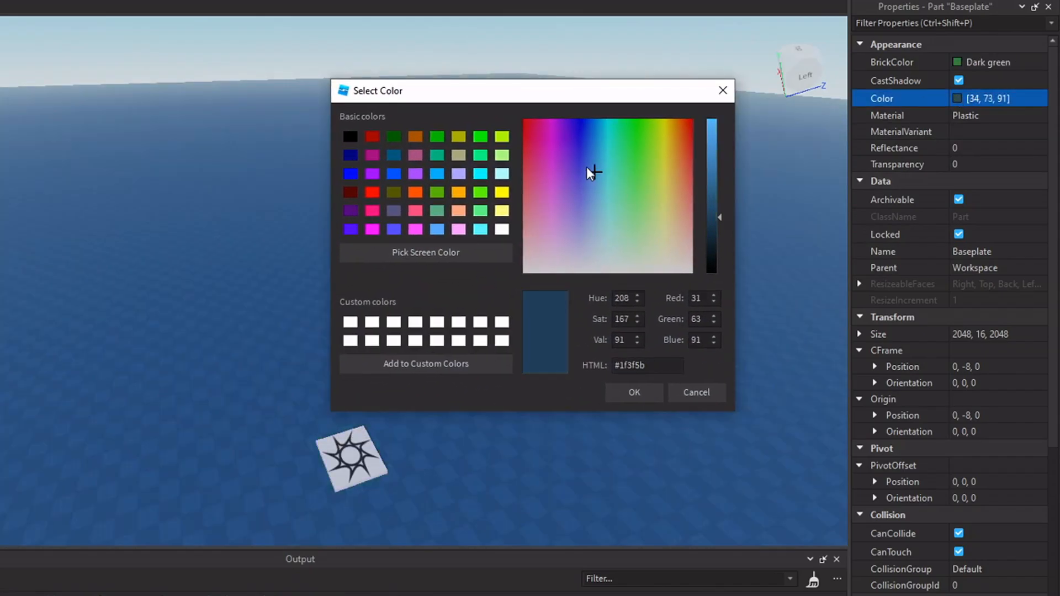
click(663, 147)
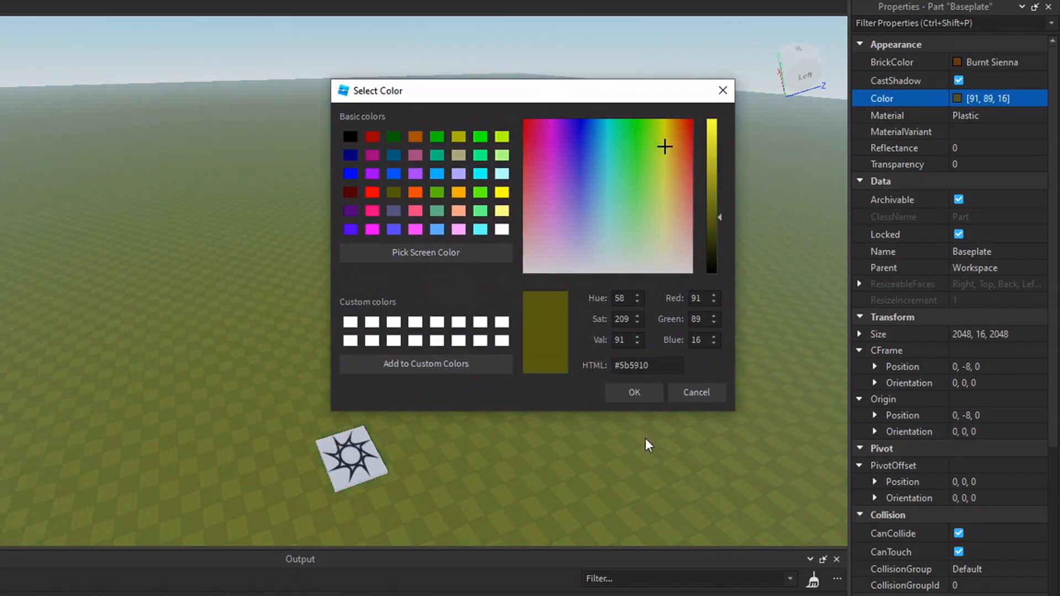